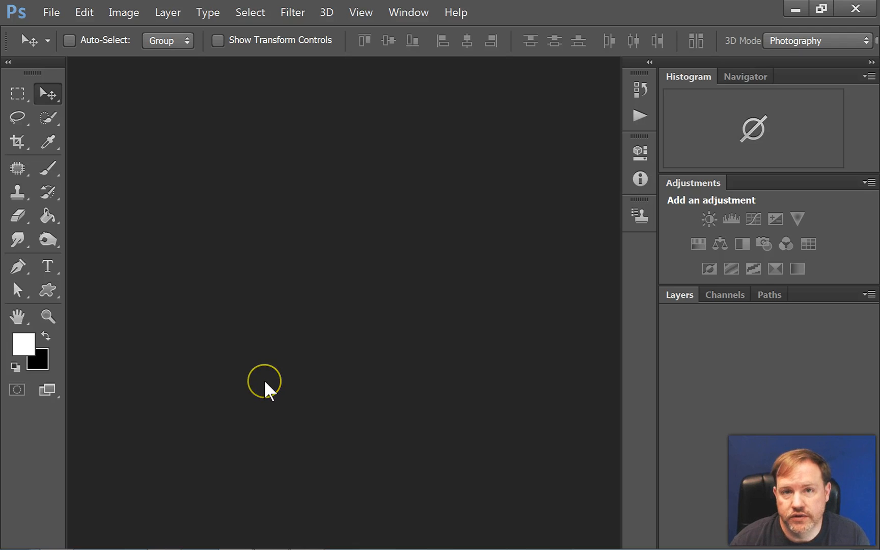
{"action": "mouse_move", "coordinate": [50, 13]}
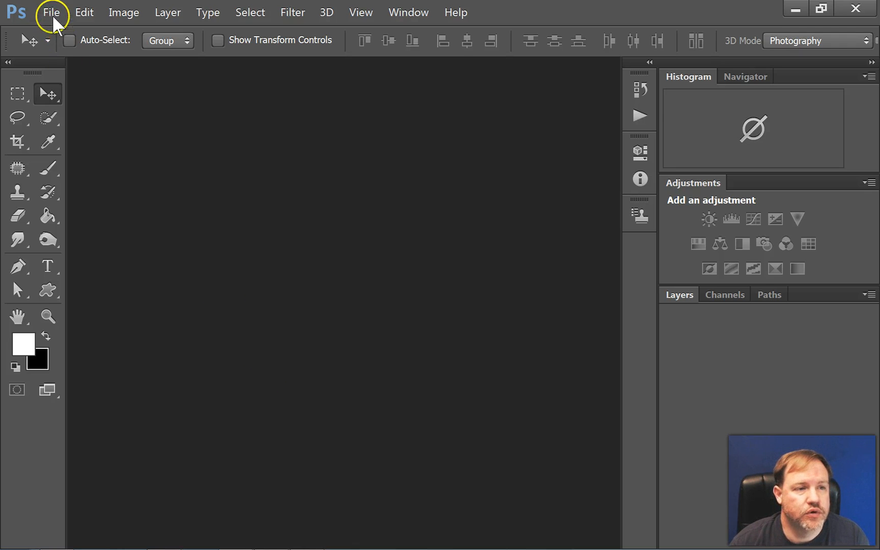
- Open the File > Open browser, enter My Pictures' 1junk folder and preview ps2015
{"action": "left_click", "coordinate": [50, 12]}
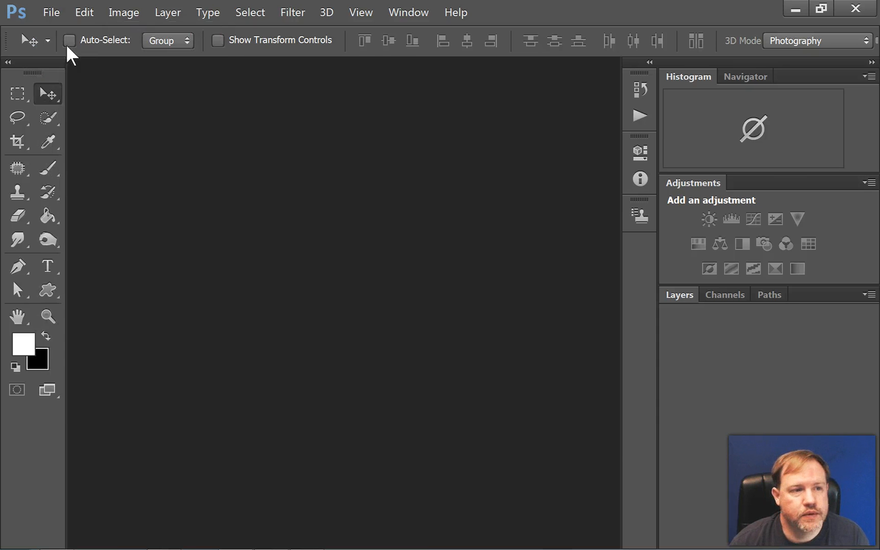
{"action": "left_click", "coordinate": [51, 12]}
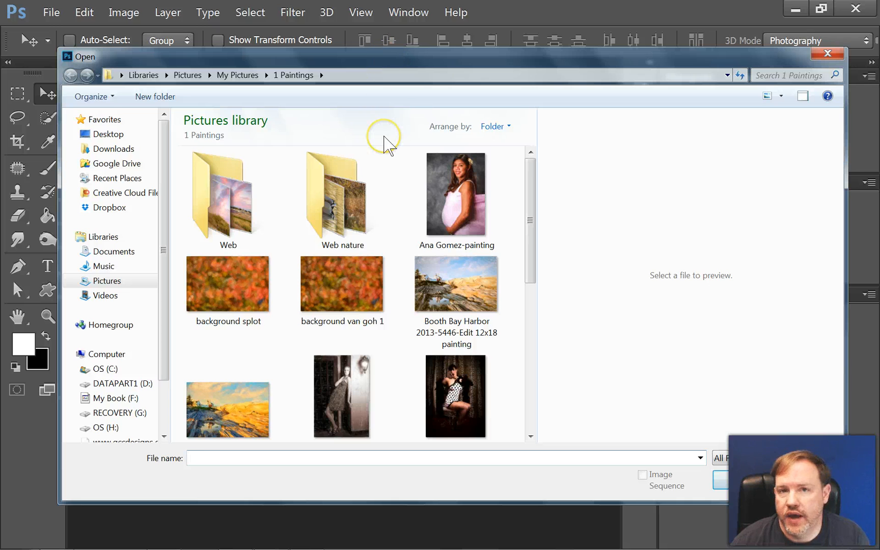
{"action": "mouse_move", "coordinate": [407, 367]}
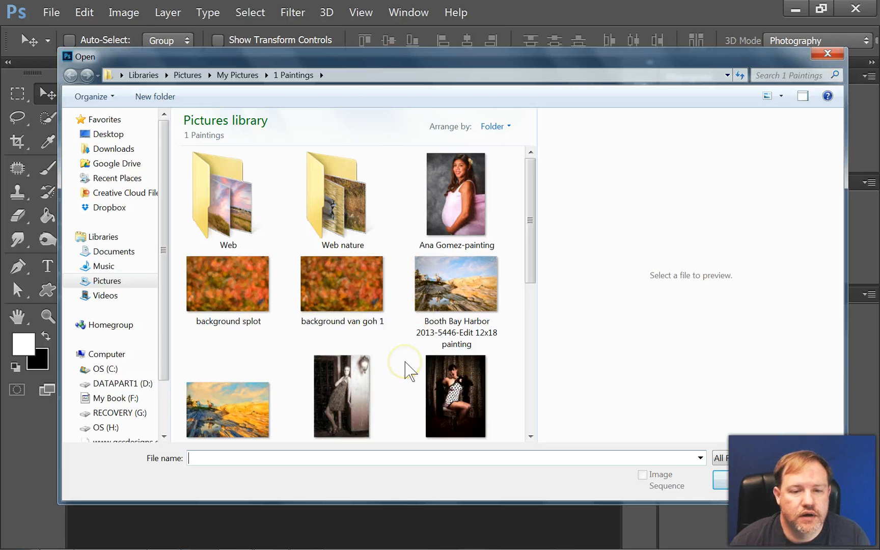
{"action": "left_click", "coordinate": [71, 75]}
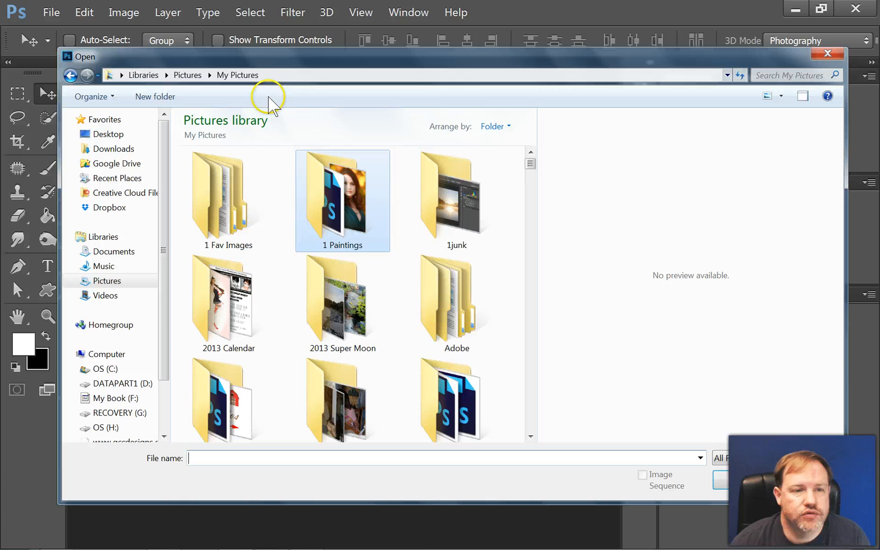
{"action": "left_click", "coordinate": [456, 200]}
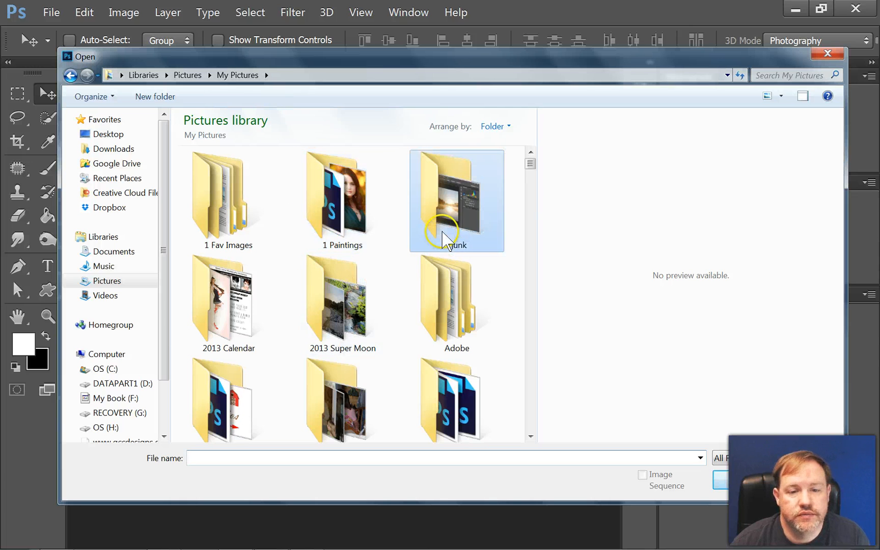
{"action": "double_click", "coordinate": [456, 200]}
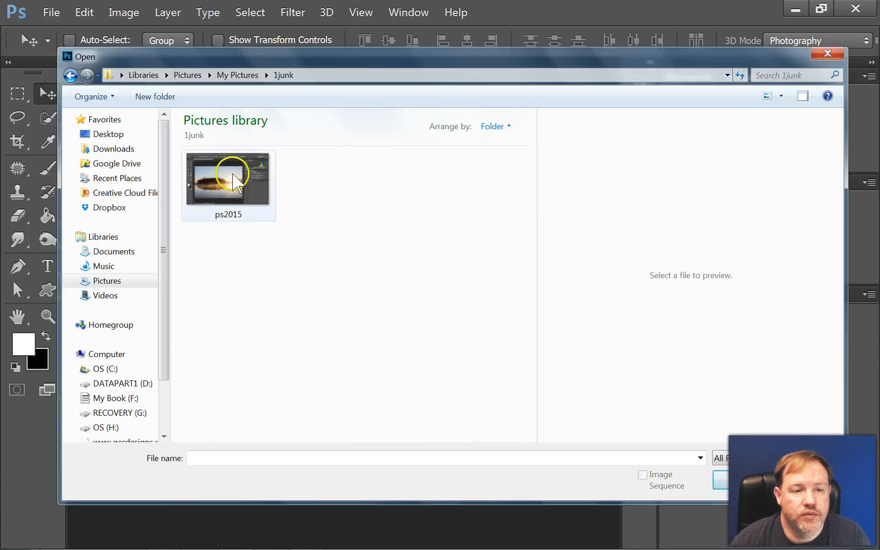
{"action": "left_click", "coordinate": [227, 184]}
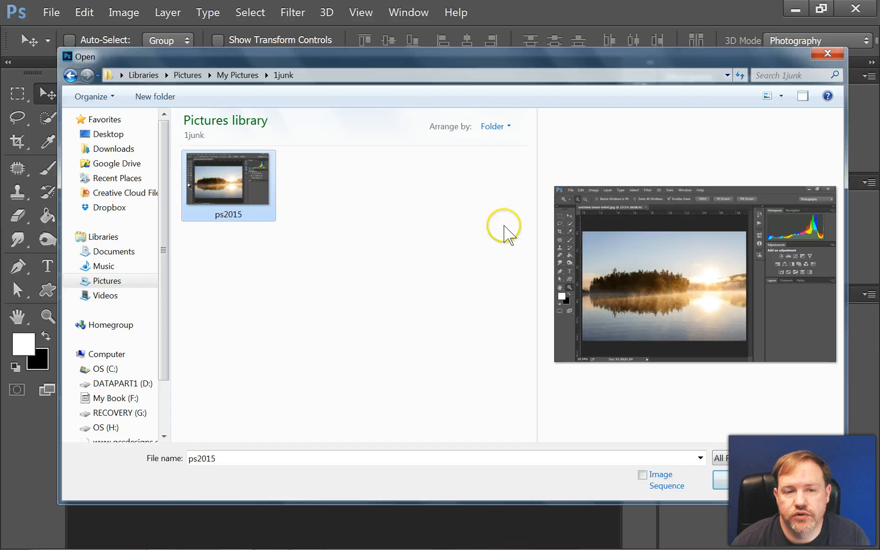
{"action": "mouse_move", "coordinate": [481, 209]}
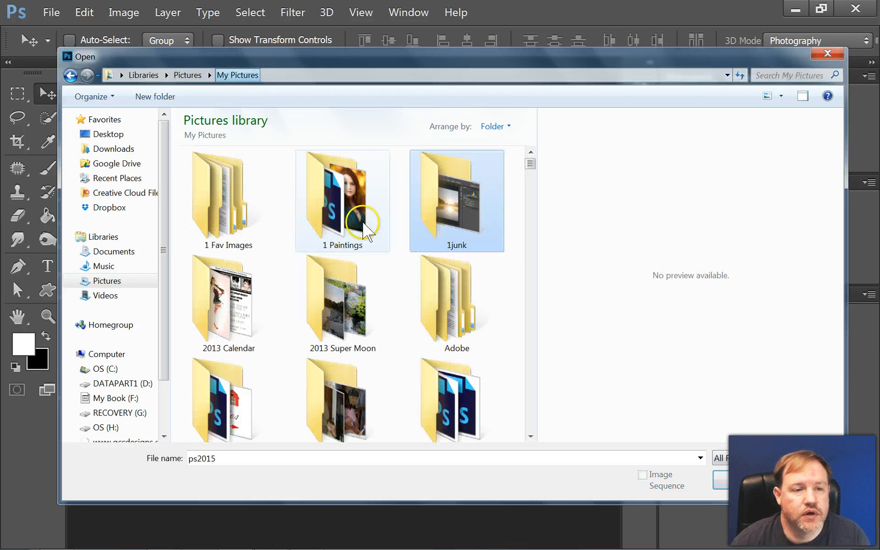
- In 1 Paintings, try multi-selecting files, then select only Booth Bay Harbor 2013-5446-painting
{"action": "double_click", "coordinate": [343, 201]}
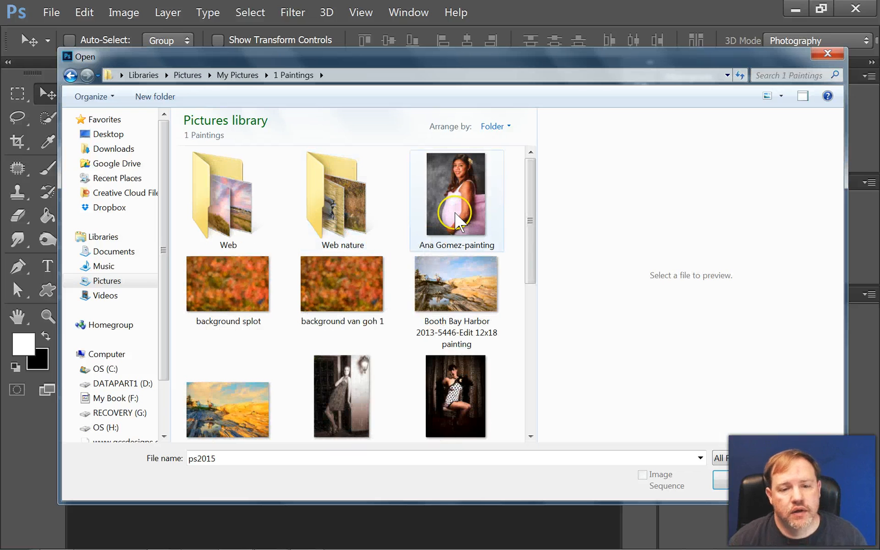
{"action": "left_click", "coordinate": [457, 193]}
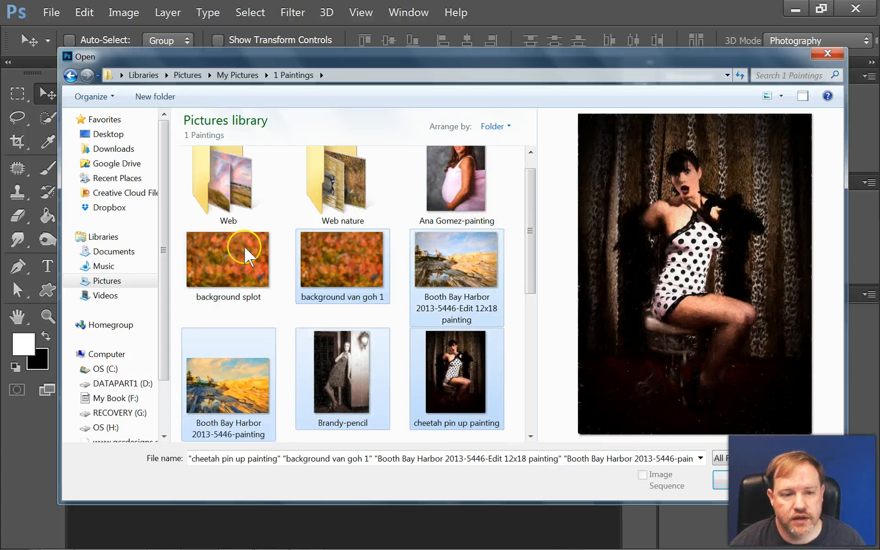
{"action": "mouse_move", "coordinate": [541, 271]}
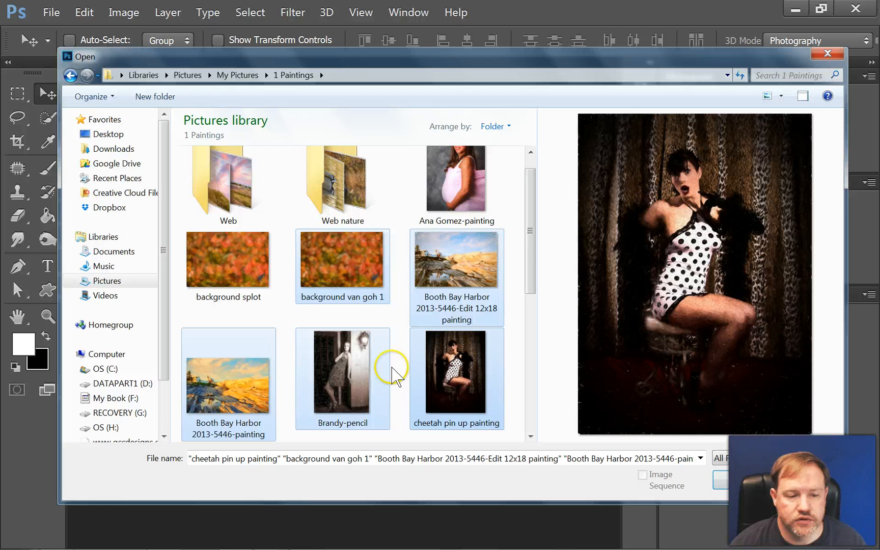
{"action": "left_click", "coordinate": [228, 260]}
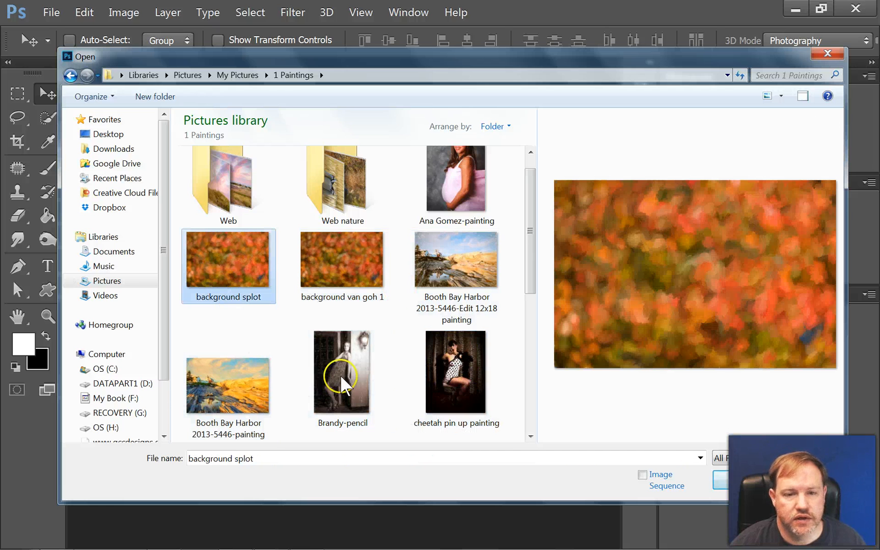
{"action": "left_click", "coordinate": [228, 386]}
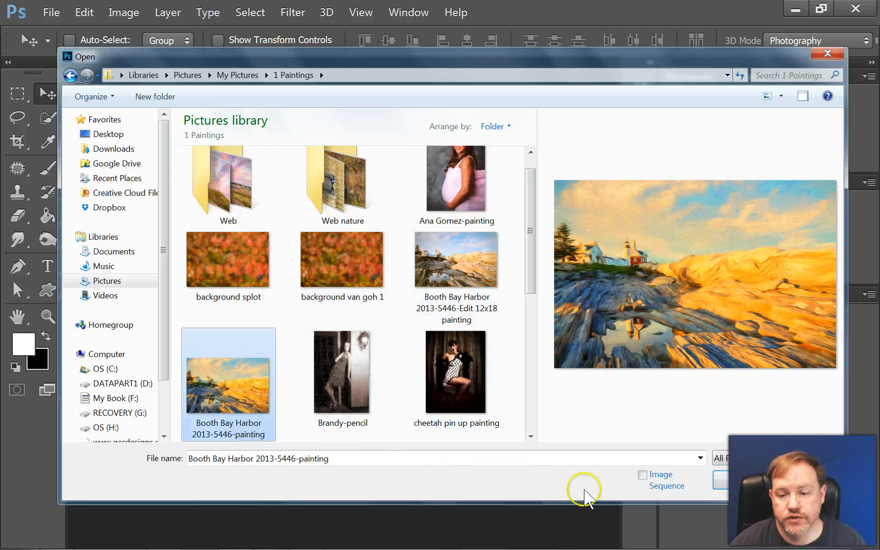